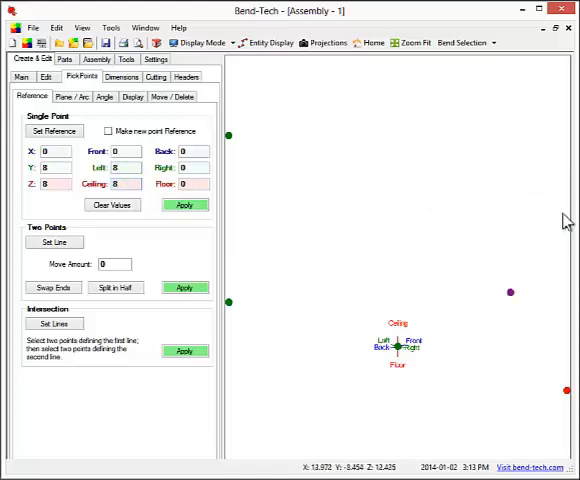
Trace a trial bent part through the right and left reference points, then discard it at naming.
click(54, 132)
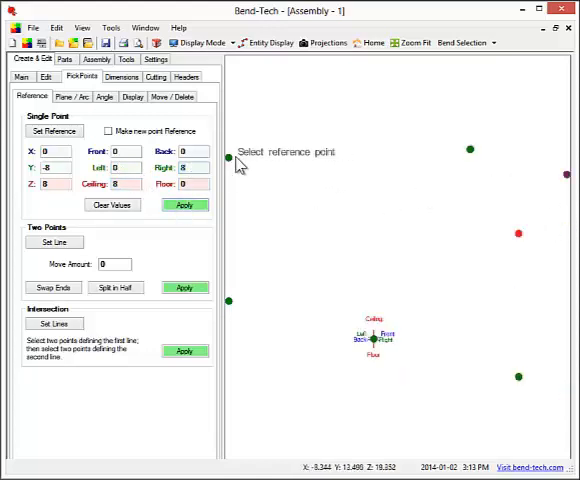
click(16, 76)
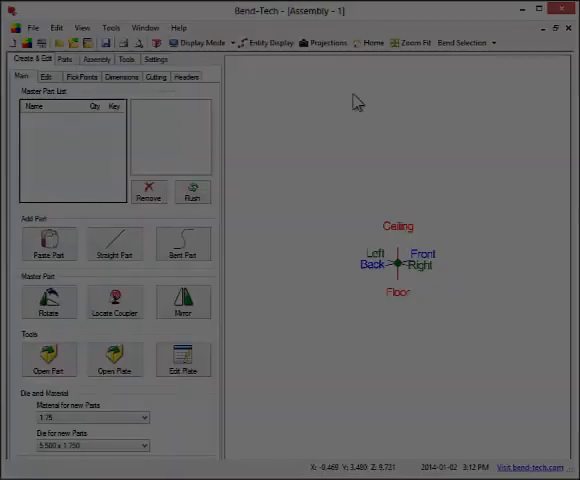
click(184, 244)
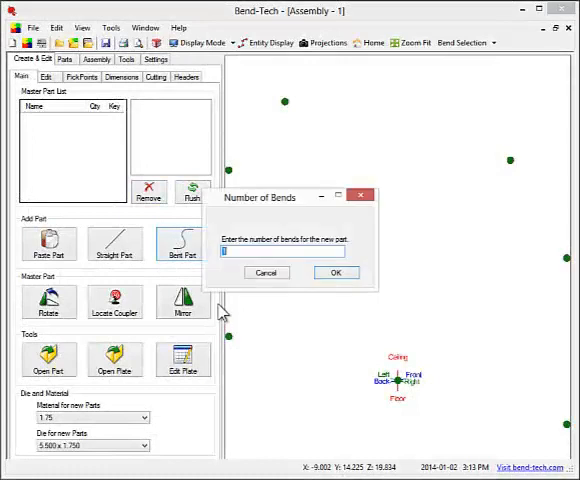
click(336, 272)
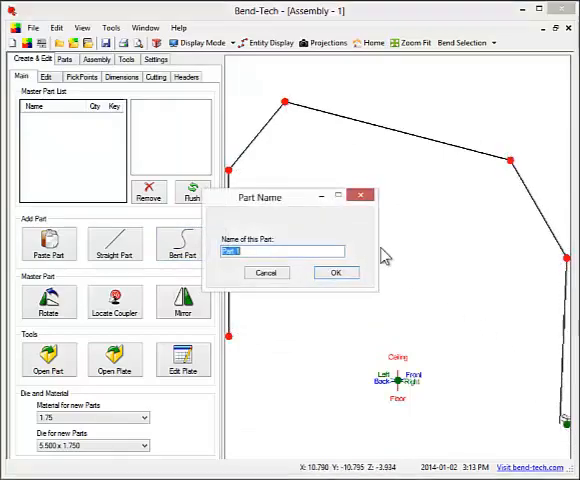
click(266, 272)
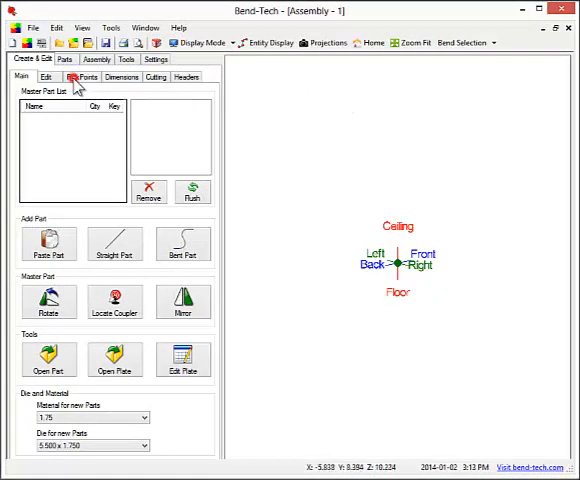
Add a reference point offset 24 to the right of the origin.
click(82, 76)
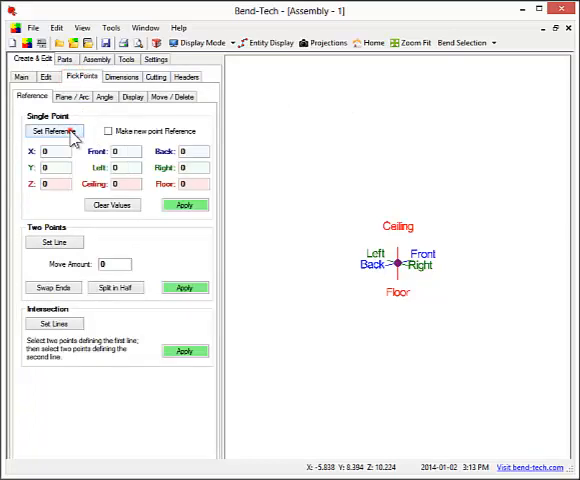
click(54, 132)
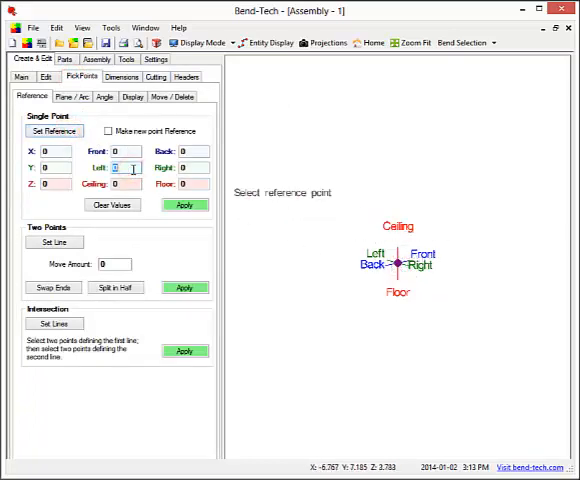
click(184, 204)
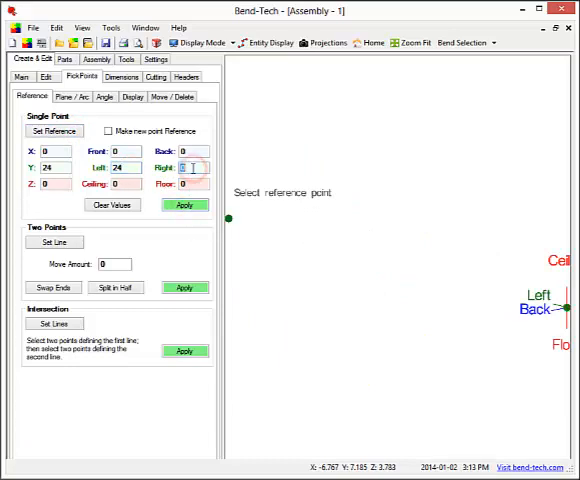
click(184, 204)
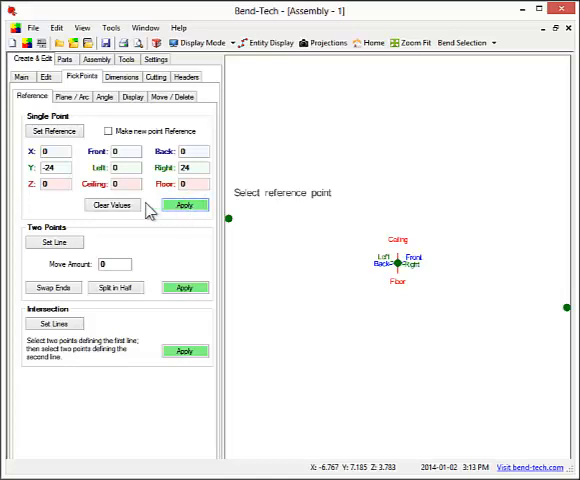
click(112, 204)
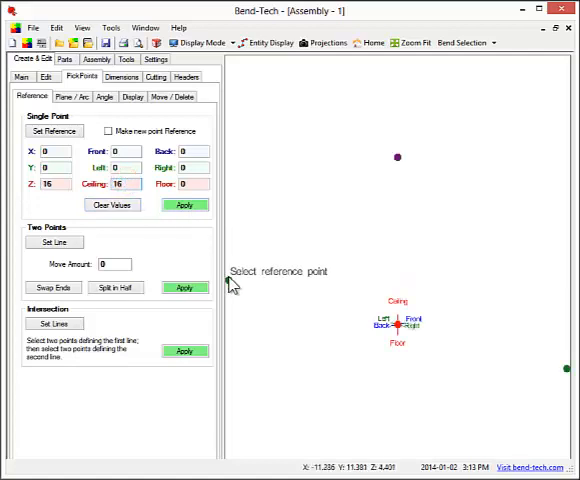
Add a reference point 16 up from the origin and pick the right and left points.
click(184, 204)
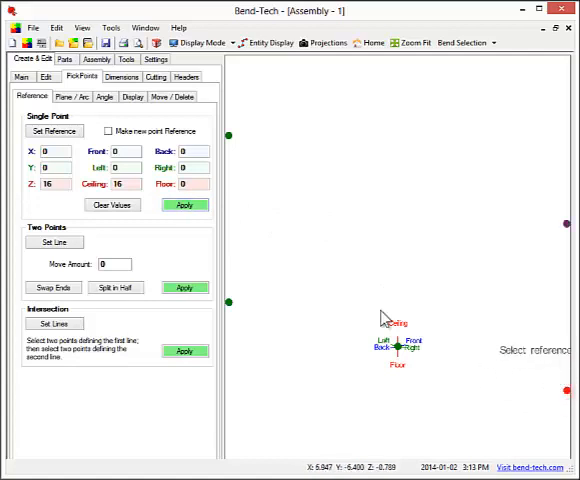
click(112, 204)
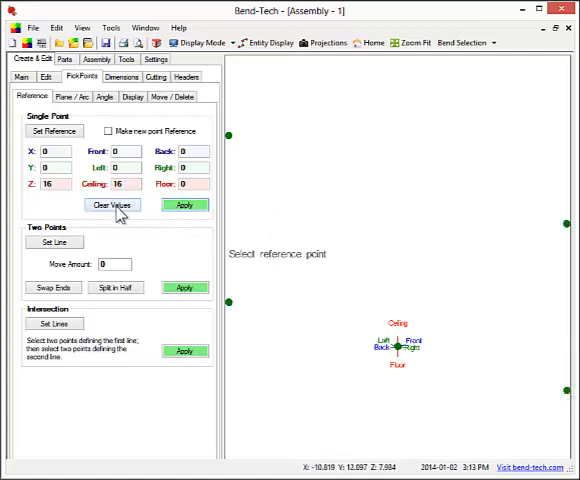
click(112, 204)
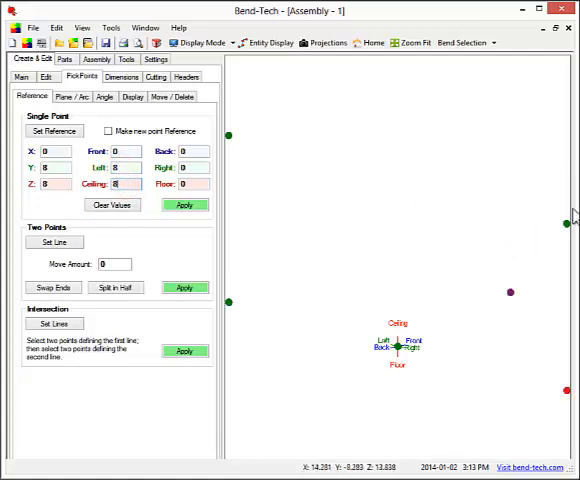
click(56, 132)
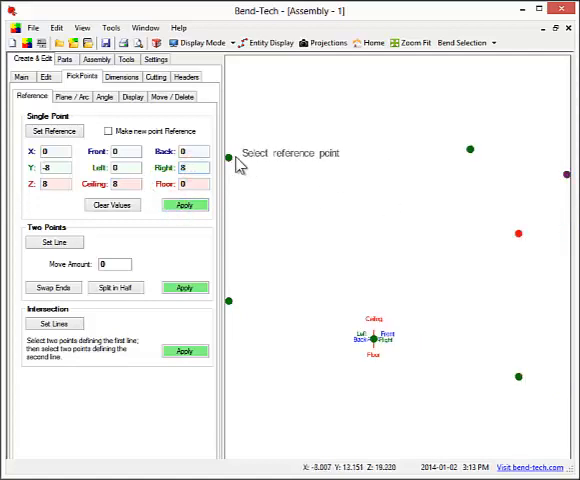
click(184, 204)
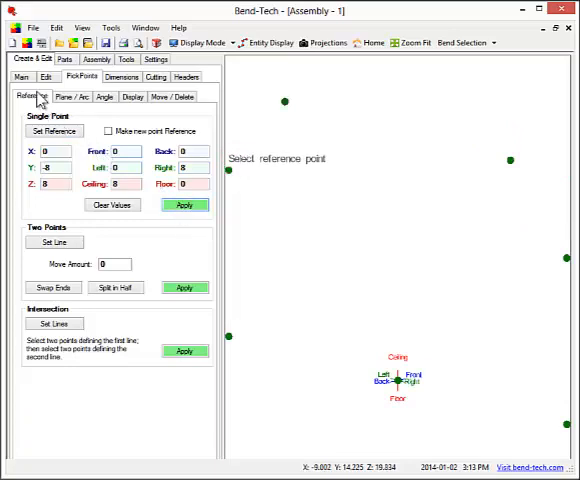
Create a 4-bend tube part through the reference points named Part 1.
click(184, 248)
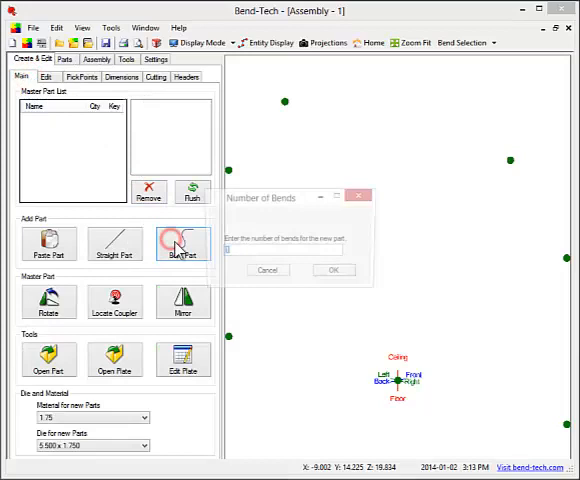
text(4)
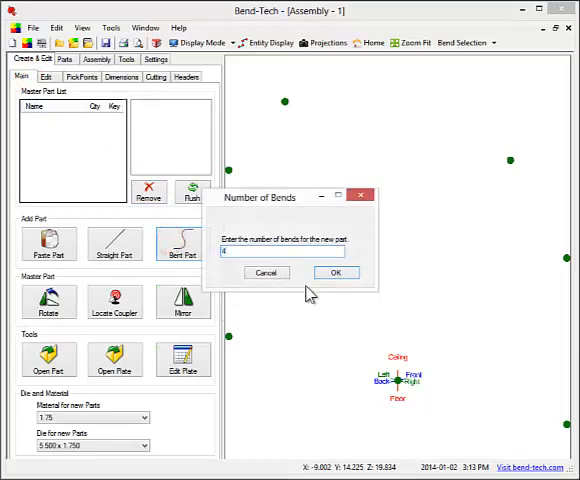
click(336, 272)
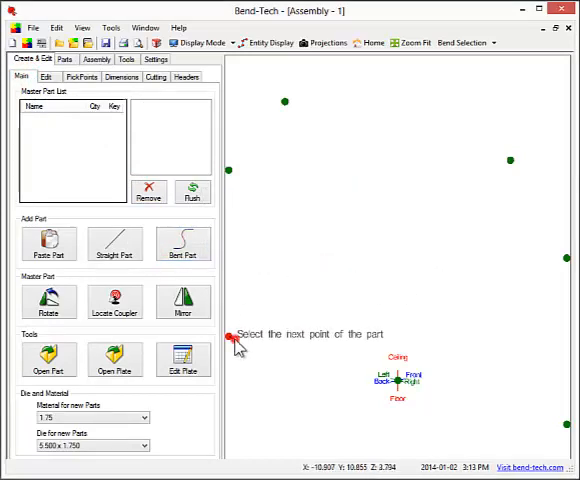
click(284, 100)
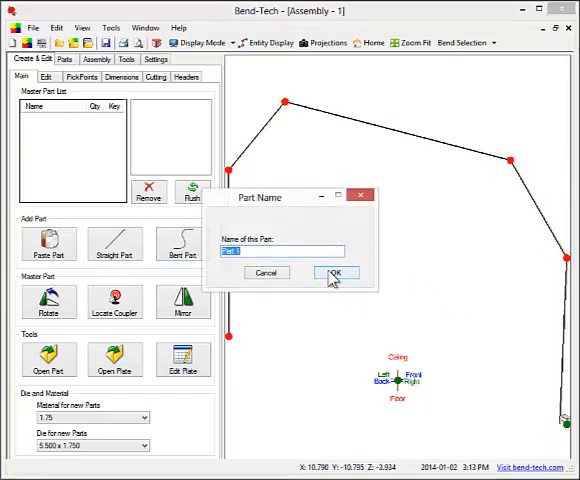
click(336, 272)
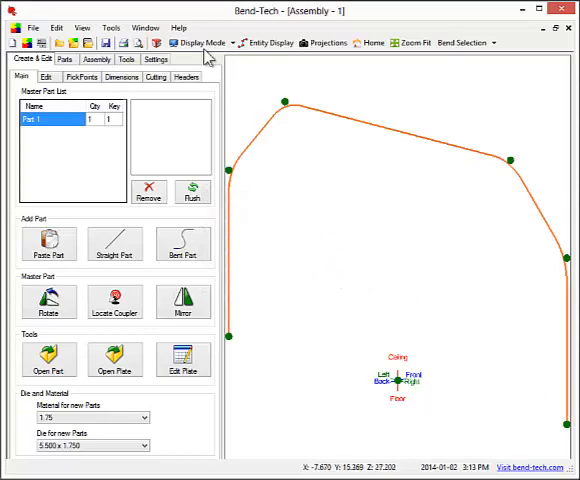
Display Part 1 as a solid tube in the standard front view.
click(200, 42)
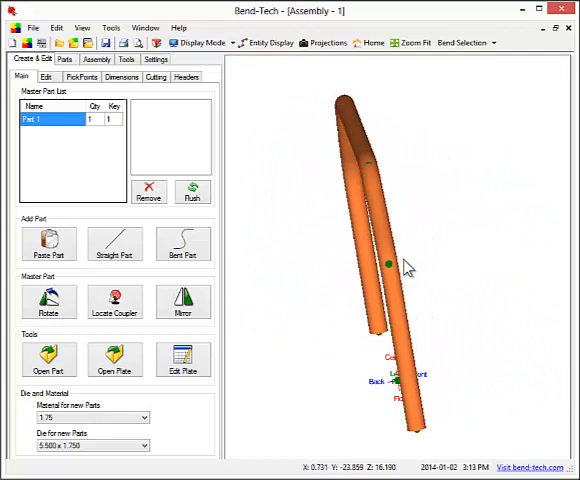
click(368, 42)
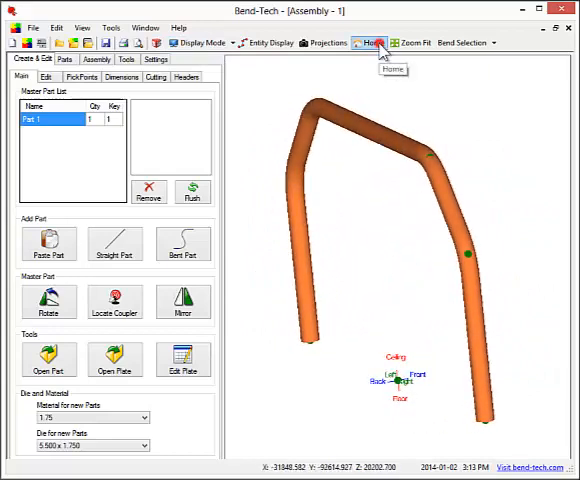
click(368, 42)
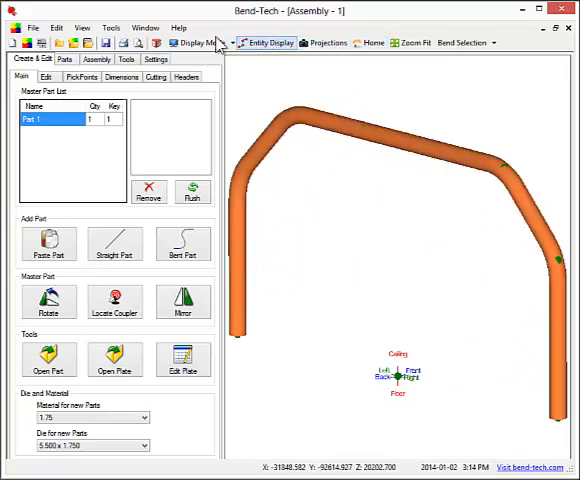
click(46, 76)
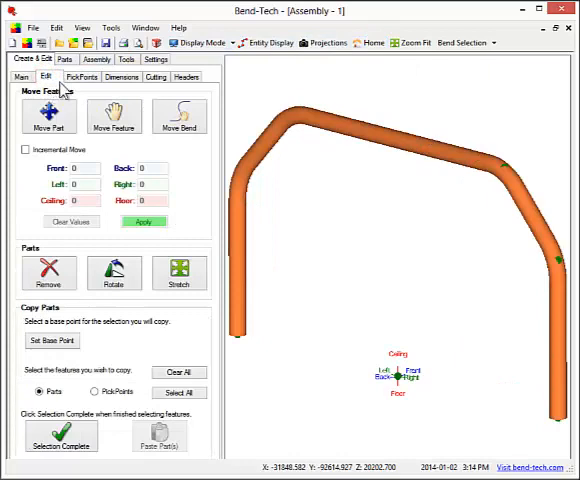
click(180, 114)
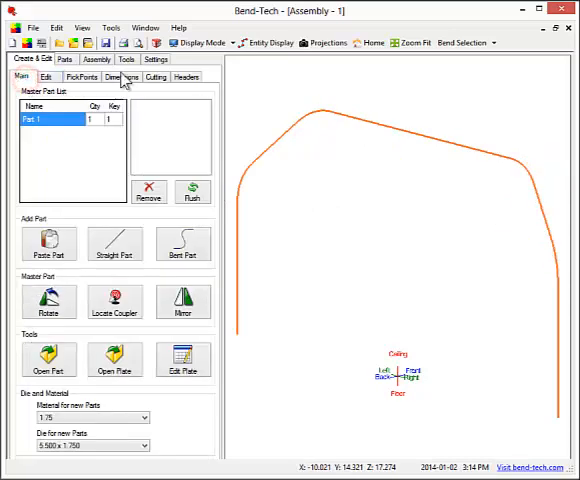
click(220, 44)
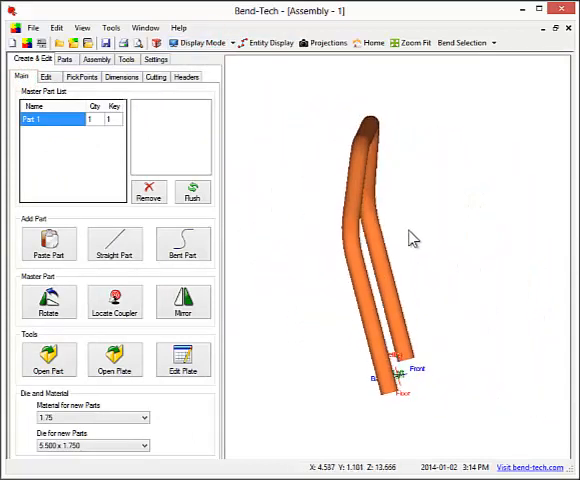
click(372, 42)
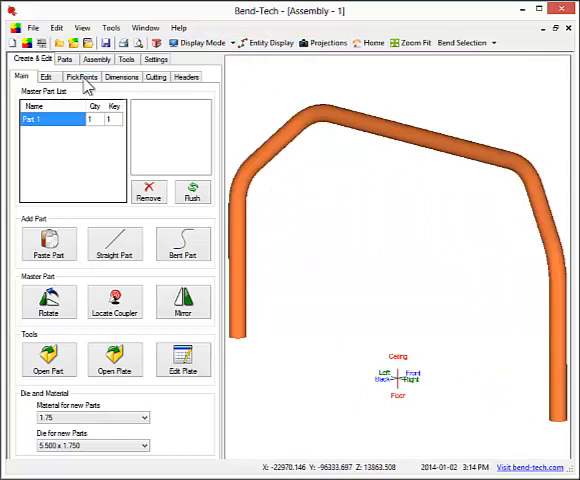
Place a reference point on Part 1 offset 4 toward the ceiling.
click(80, 76)
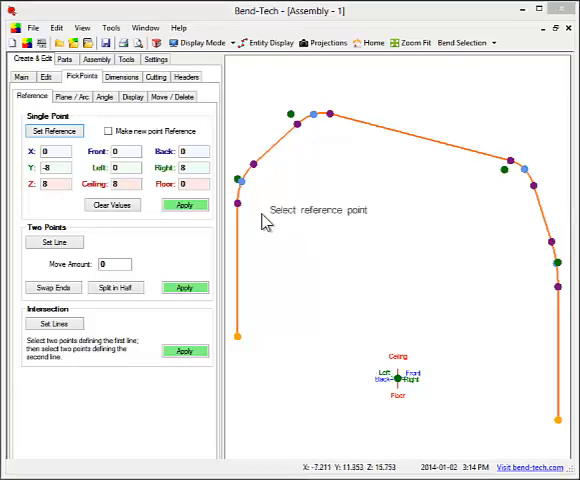
click(112, 204)
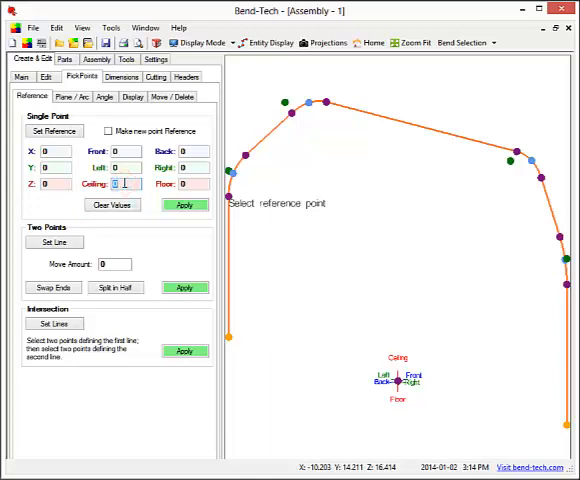
click(228, 336)
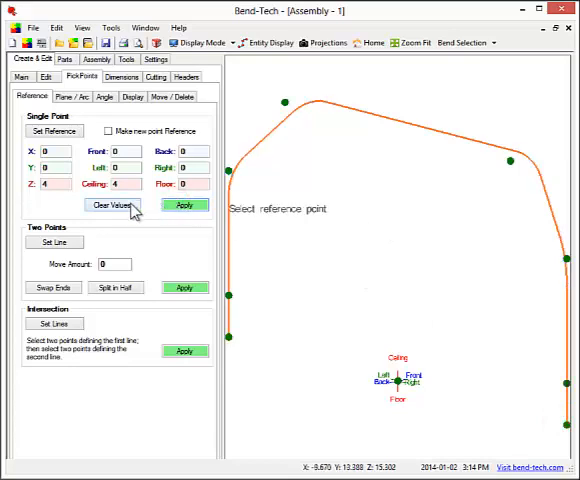
click(114, 204)
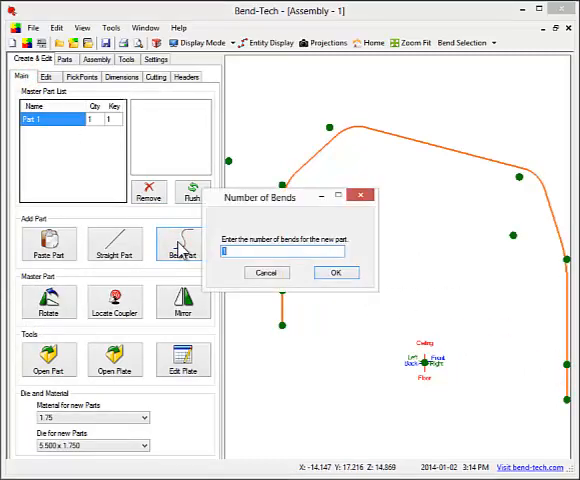
Confirm the number of bends for the second bent part, Part 2.
click(336, 272)
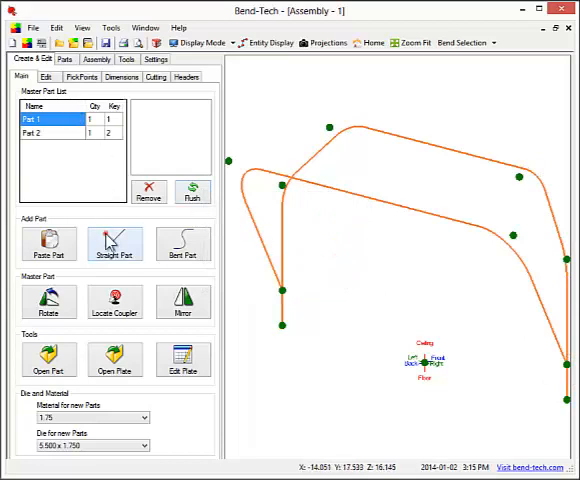
Add straight tubes between the bent parts and show the assembly parts list.
click(114, 244)
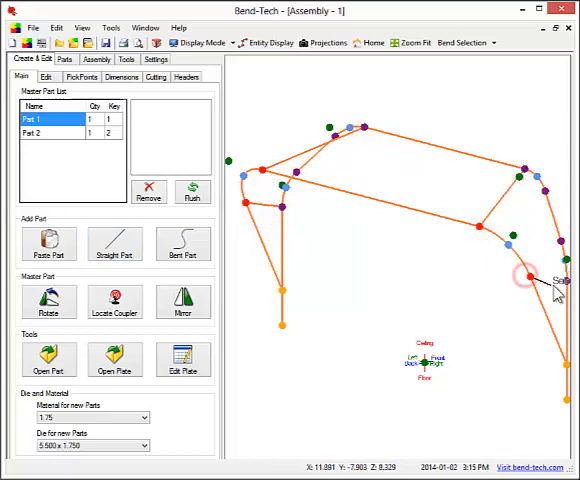
click(200, 44)
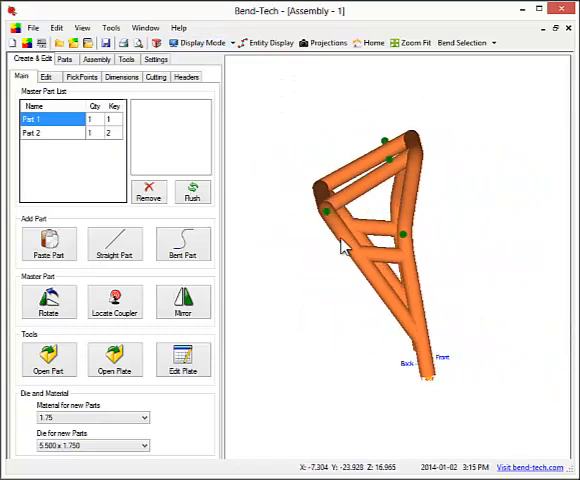
click(412, 42)
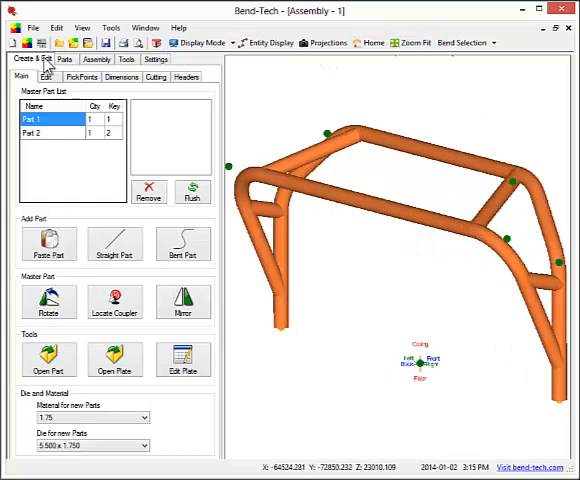
click(64, 60)
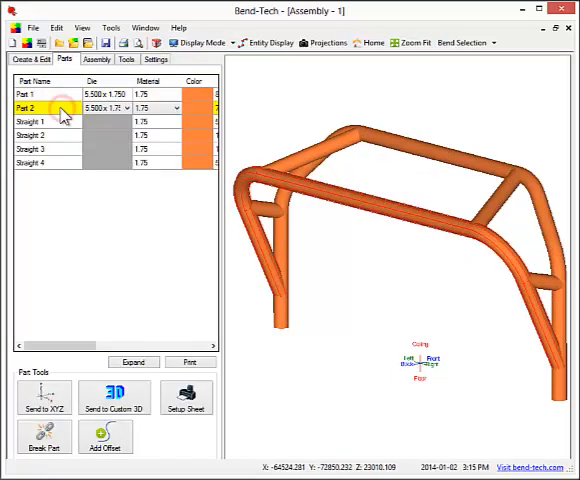
Send Part 1 to the custom 3D editor and show its bending order.
click(44, 92)
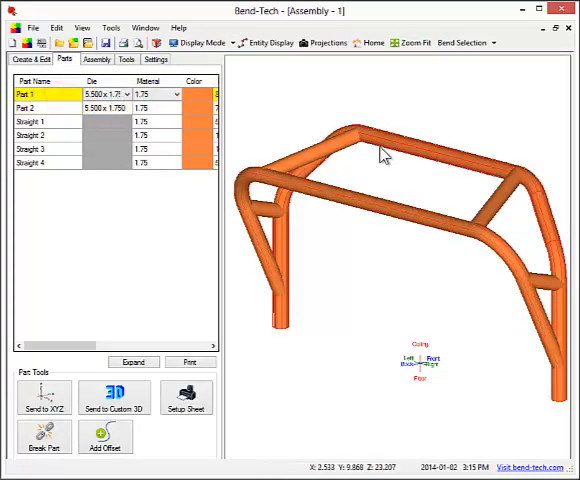
click(116, 396)
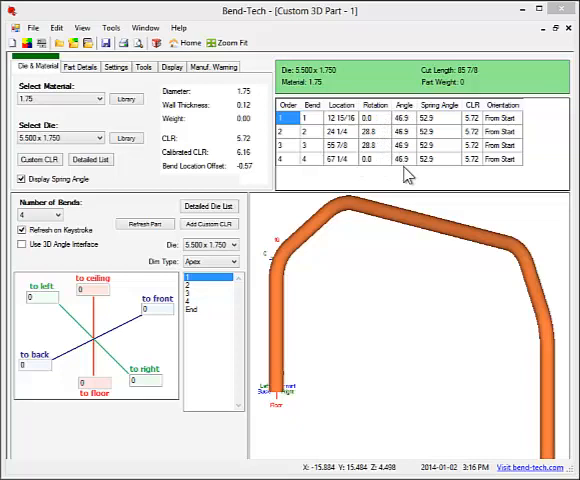
mouse_move(438, 164)
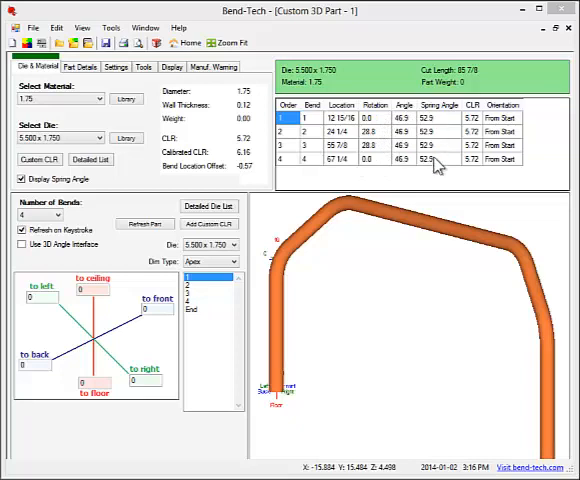
mouse_move(430, 164)
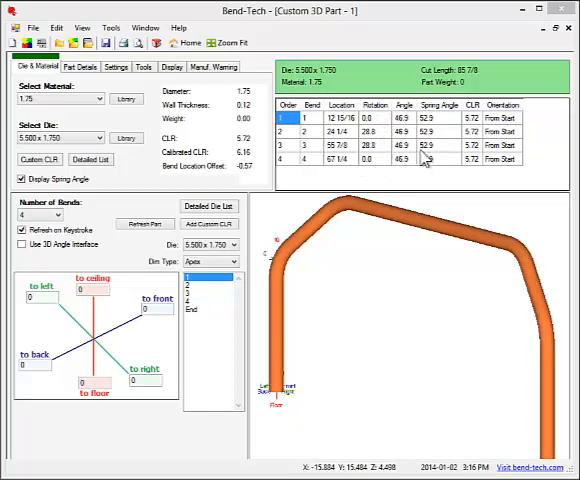
click(80, 66)
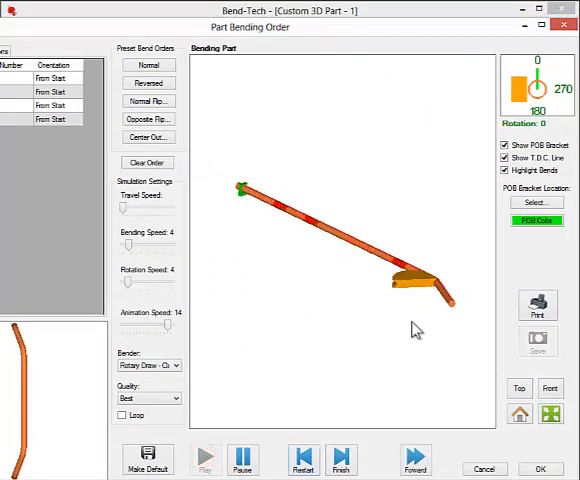
Play, restart, replay and pause Part 1's bending simulation.
click(204, 456)
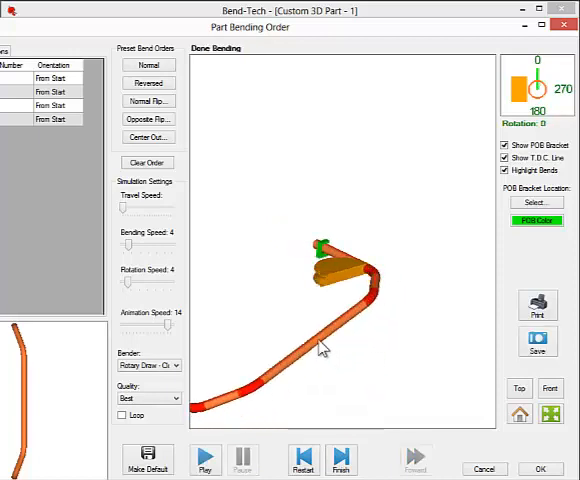
click(148, 82)
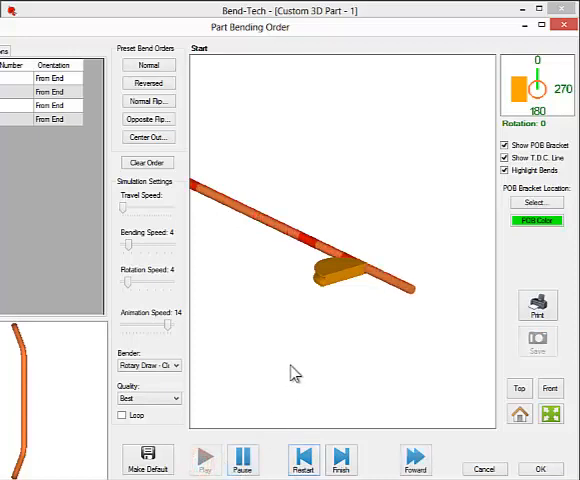
click(204, 458)
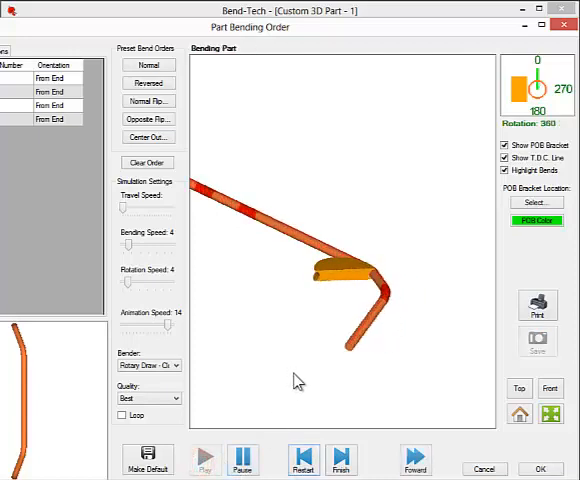
click(304, 458)
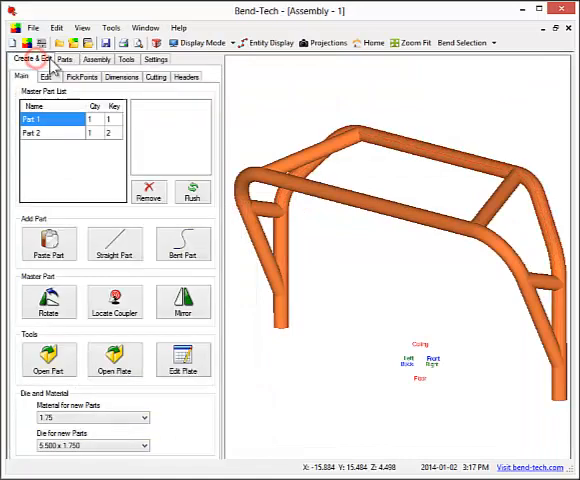
Start a new cut on Part 2 shaped by the straight tube it meets.
click(152, 76)
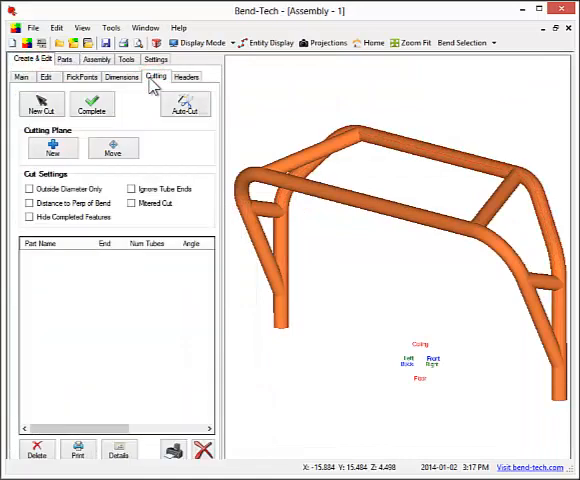
click(40, 104)
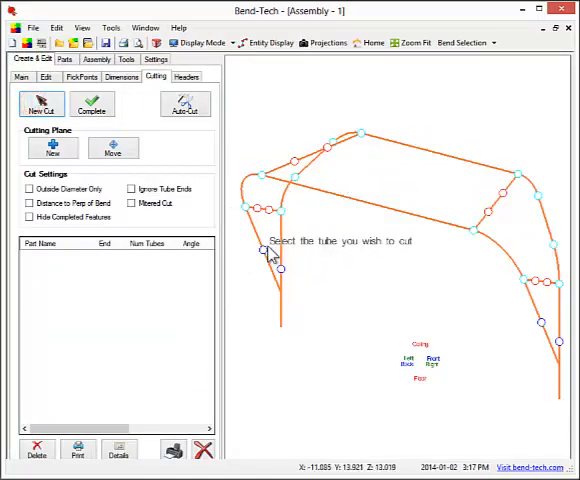
click(260, 256)
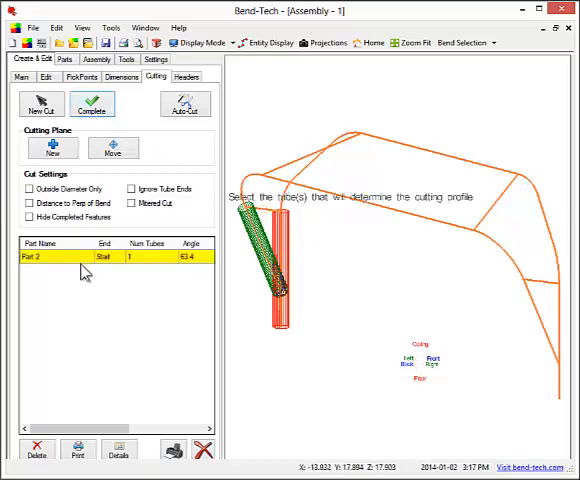
click(120, 450)
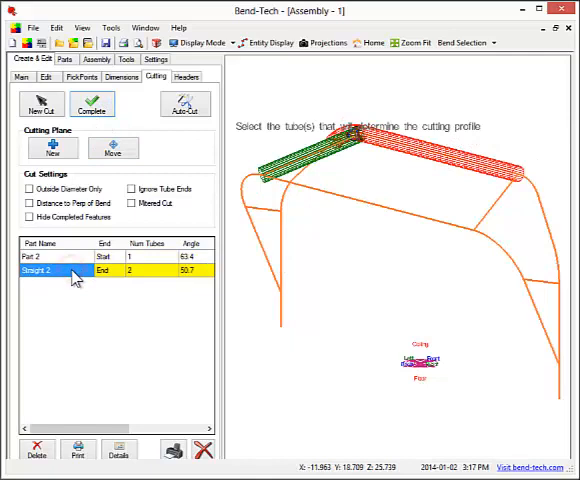
Review the cut wrapper detail for Straight 2 and close it.
click(120, 448)
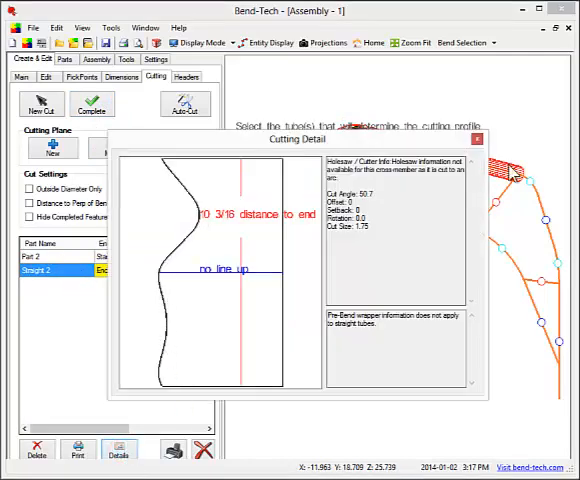
click(476, 138)
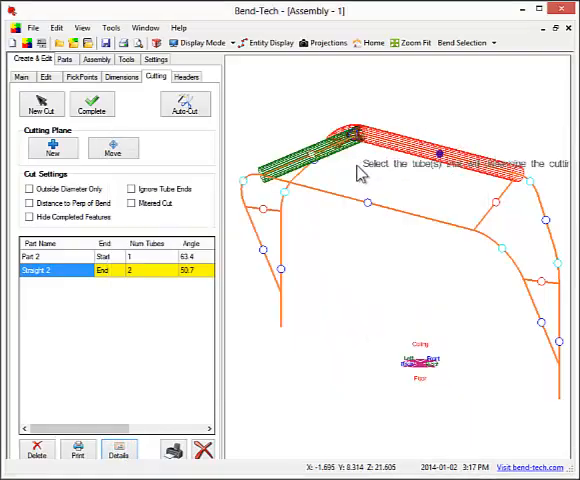
click(122, 76)
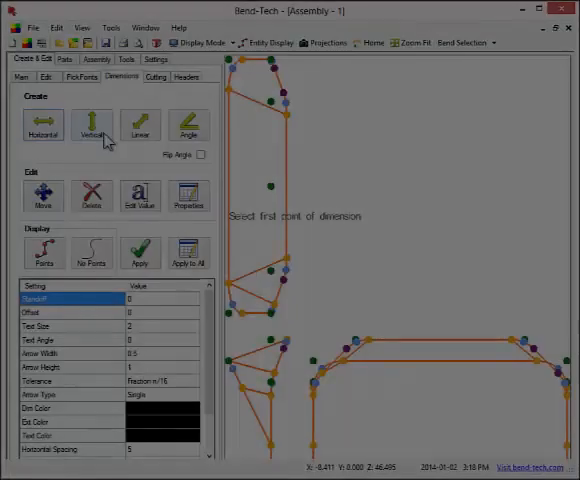